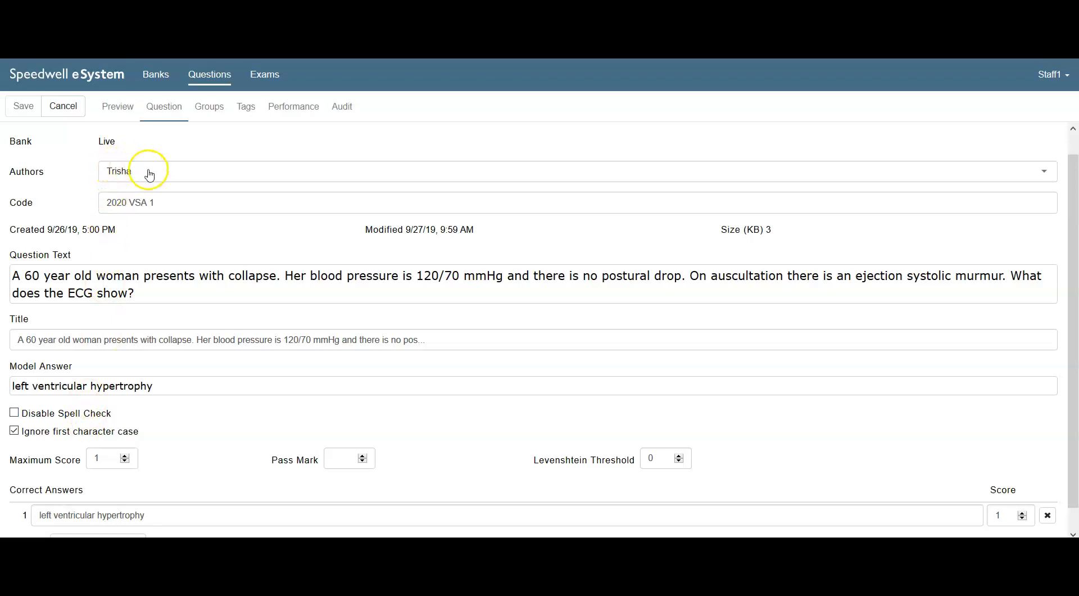
mouse_move(147, 181)
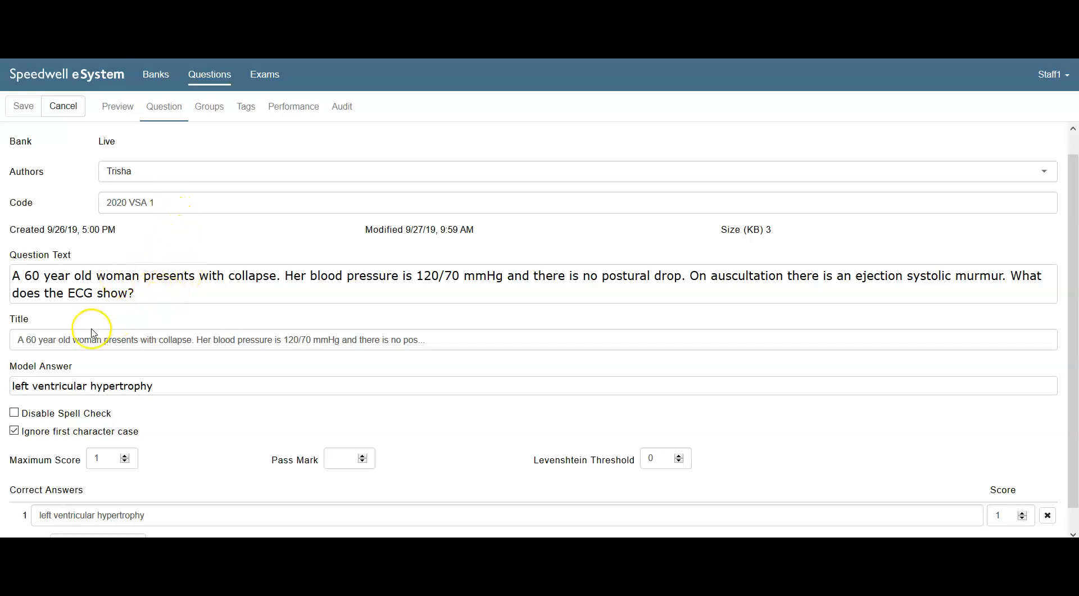
mouse_move(420, 339)
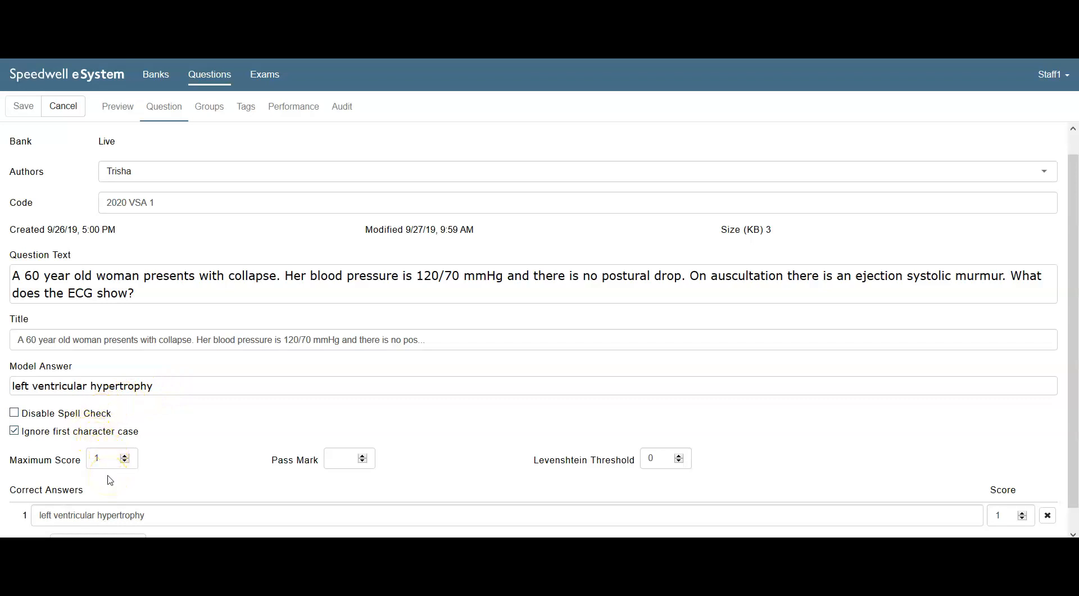
Step: Add 'LVH' as a second correct answer scoring 1, then save and close the question
scroll("down", 3)
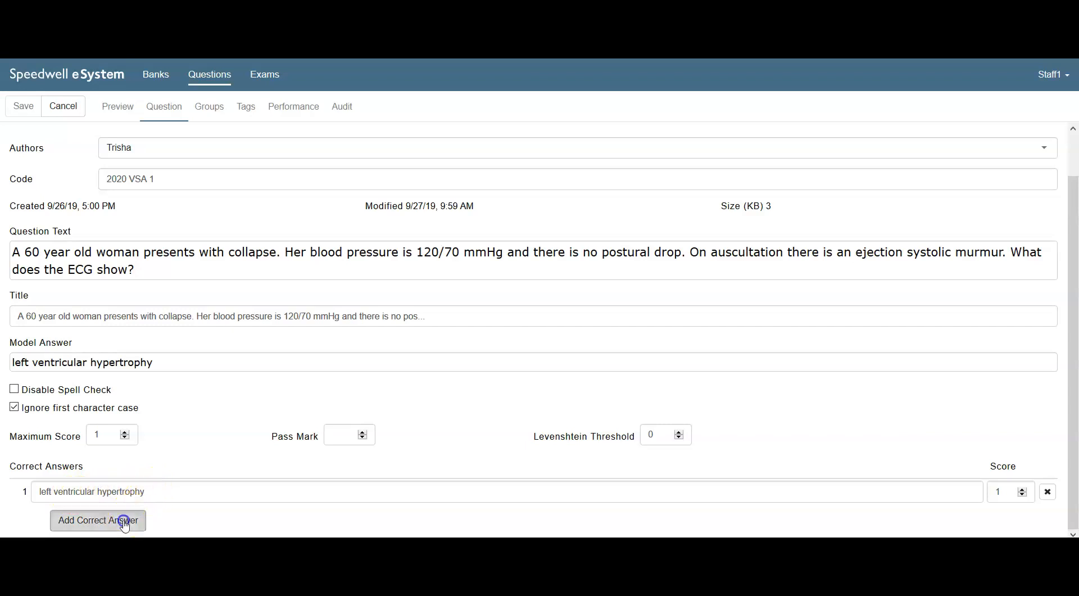
left_click(97, 520)
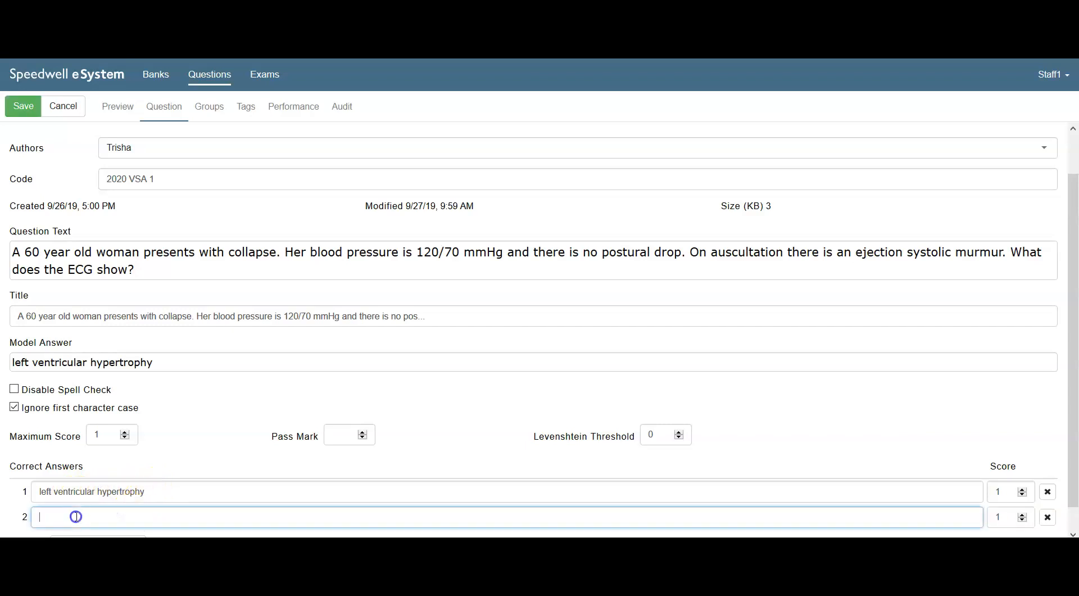
type("L")
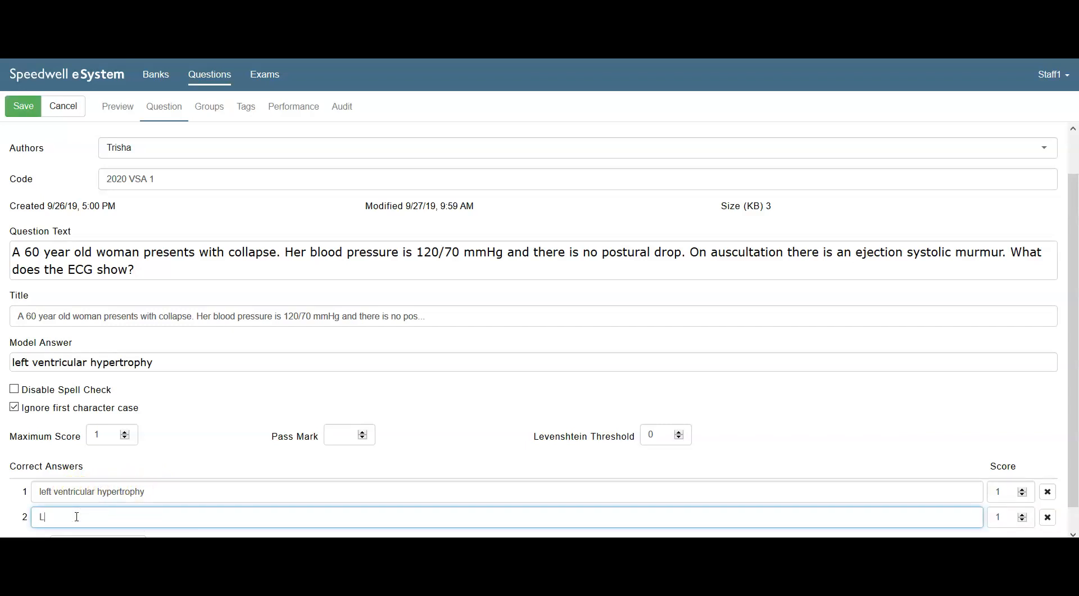
type("VH")
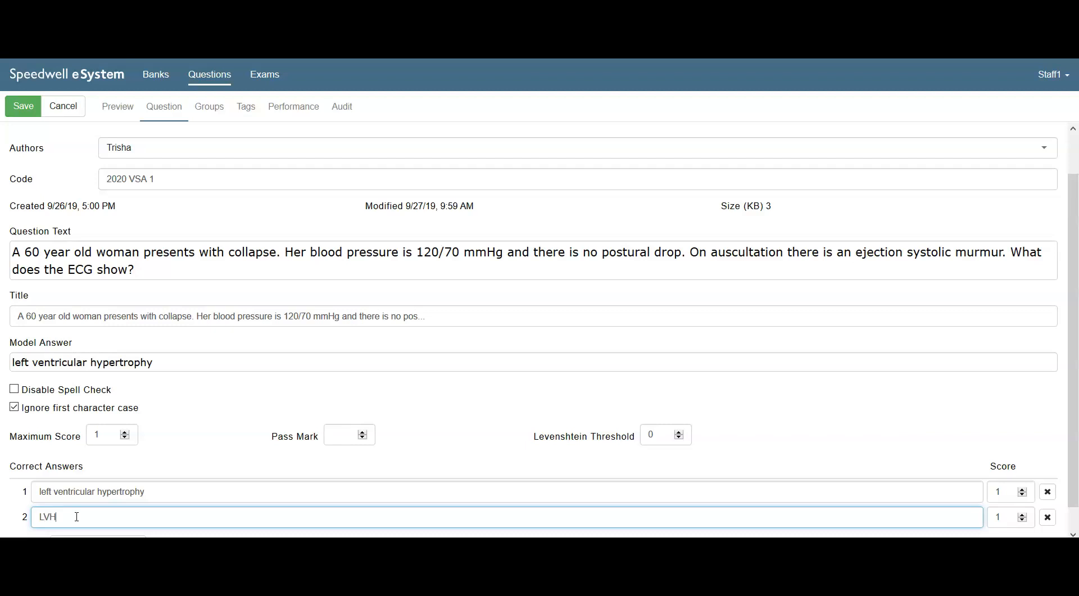
scroll("down", 3)
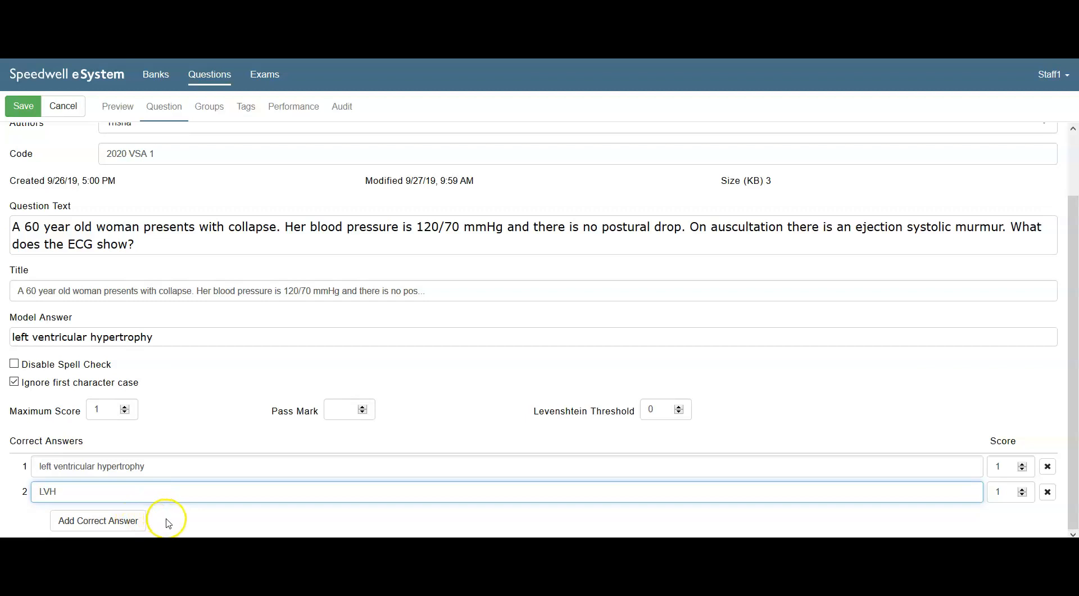
mouse_move(33, 168)
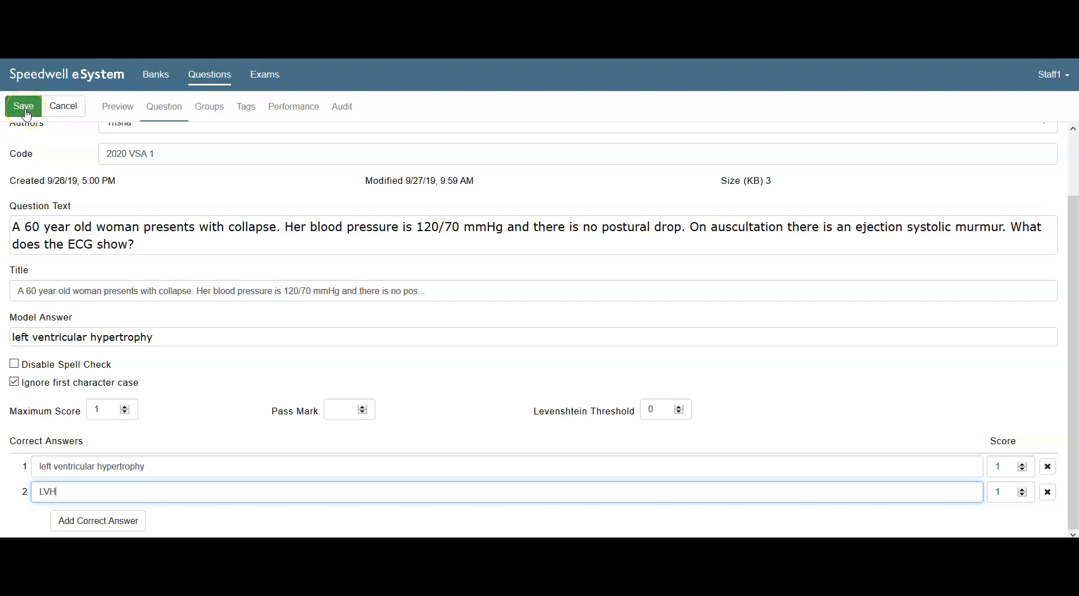
left_click(23, 105)
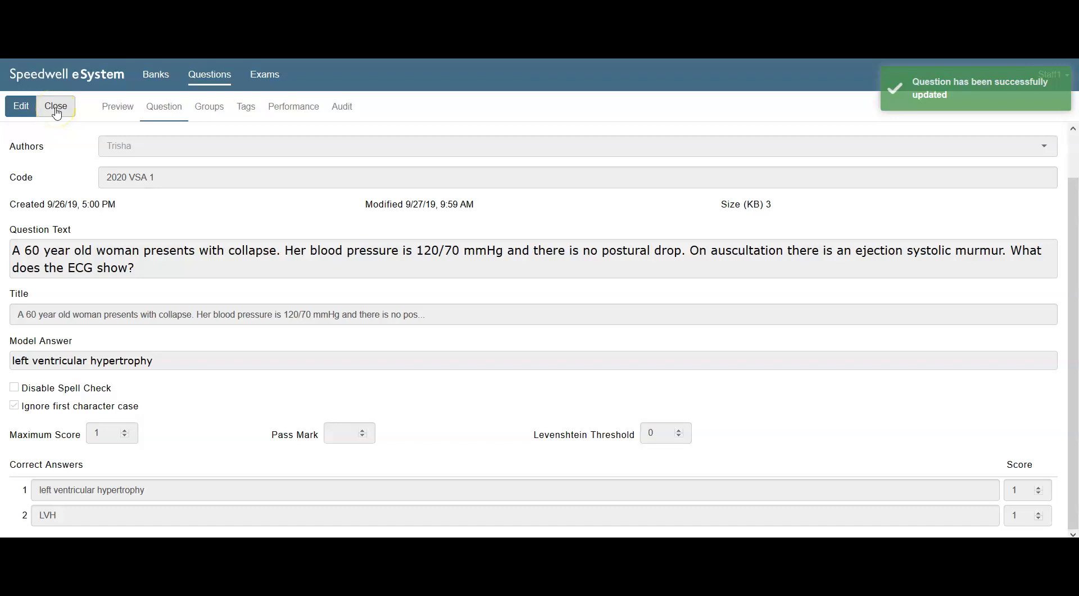
left_click(57, 106)
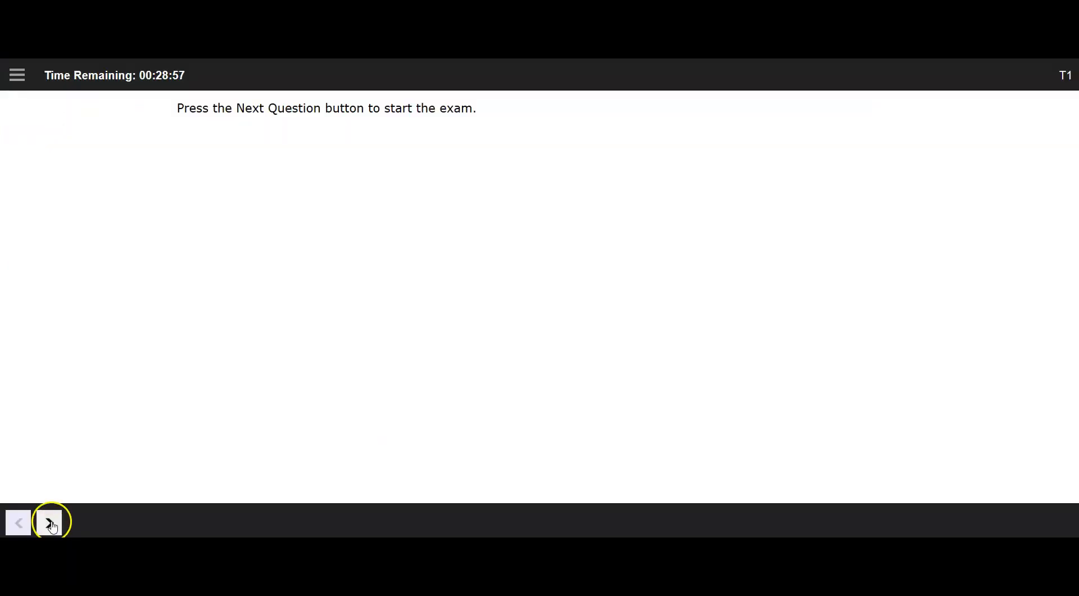
Step: Start the T1 exam and answer question 1 with 'LVH - left ventricular hypertrophy'
left_click(48, 522)
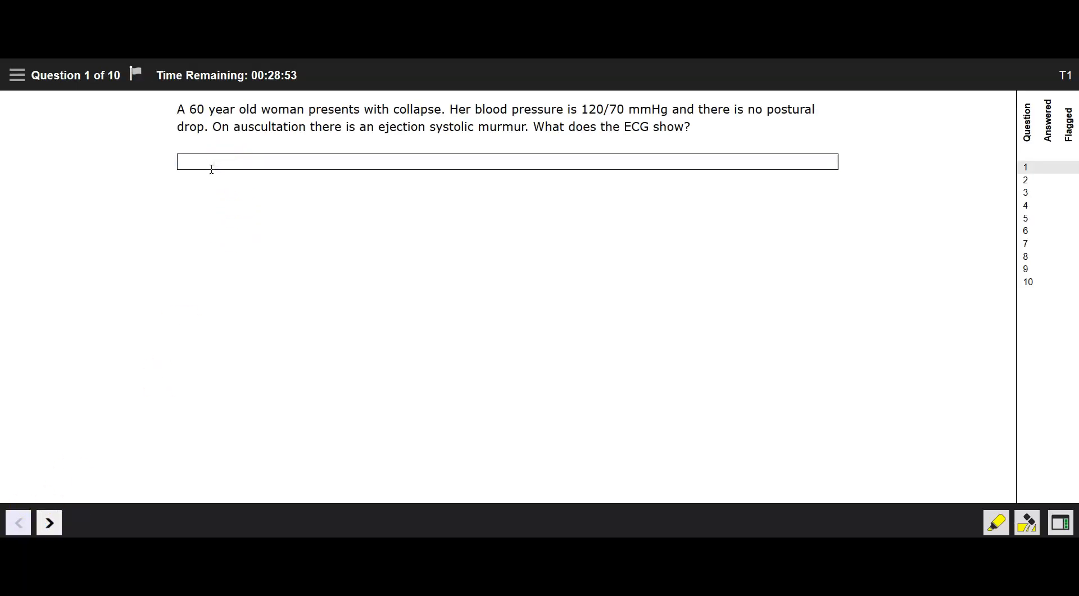
type("LVH - left ventricular hy")
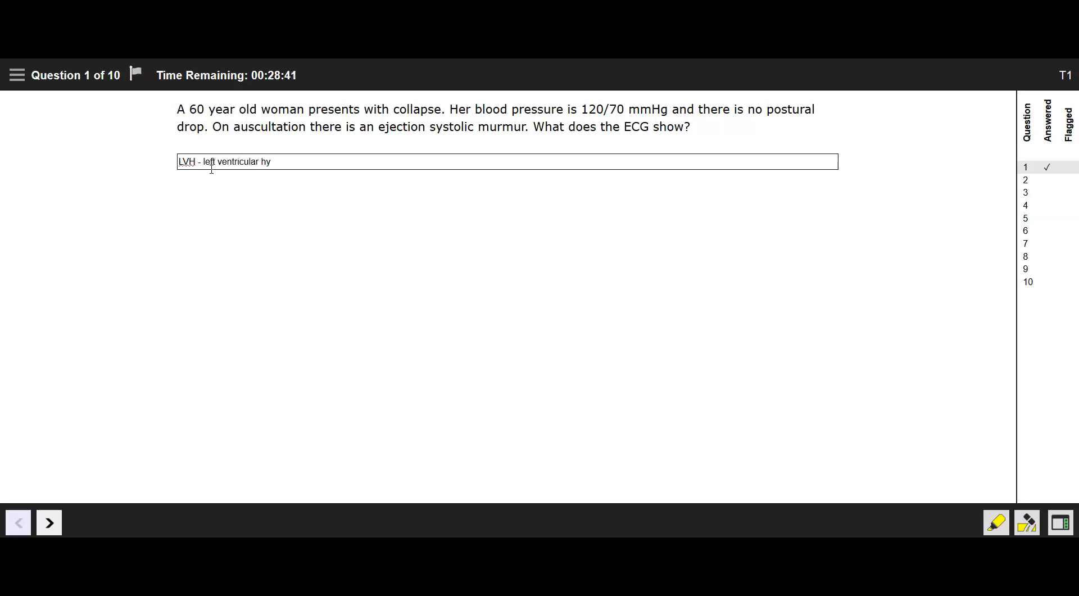
type("pertrophy")
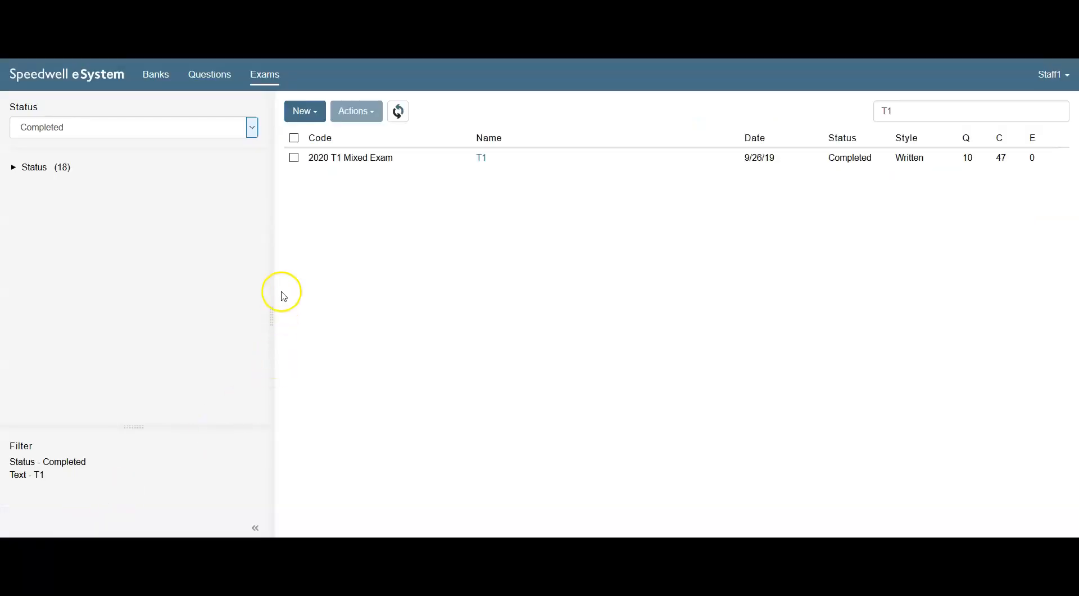
mouse_move(807, 170)
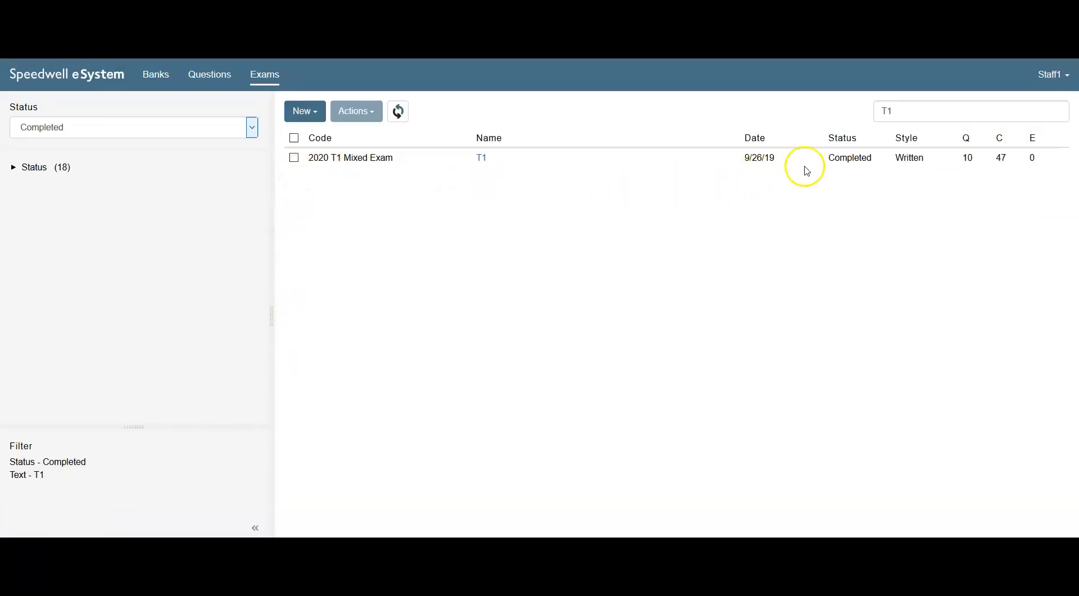
Step: Select the completed T1 exam and choose Mark VSA Questions from its Actions
left_click(294, 157)
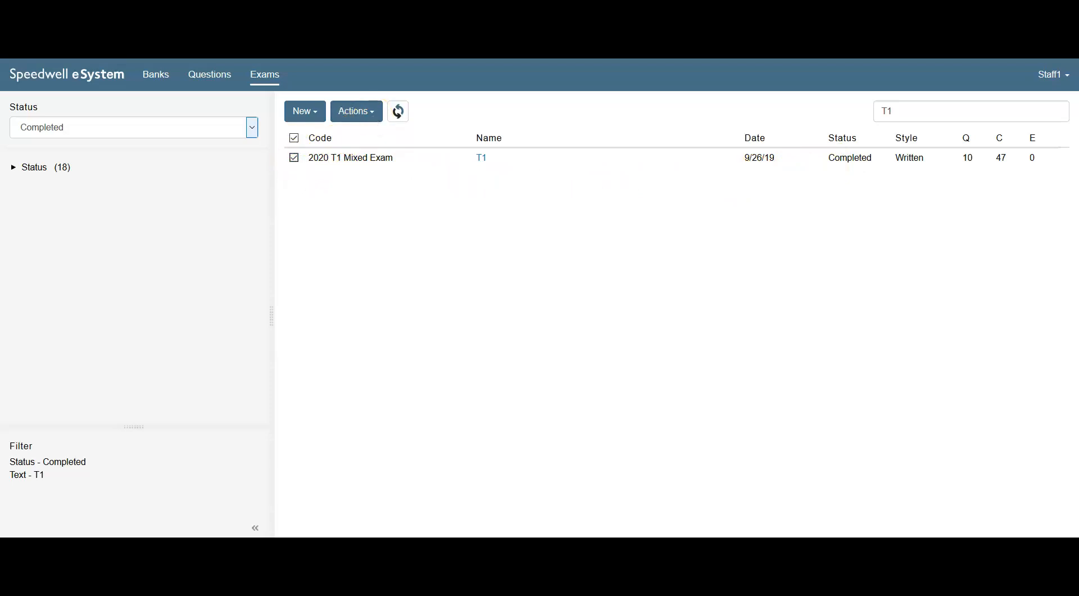
left_click(356, 111)
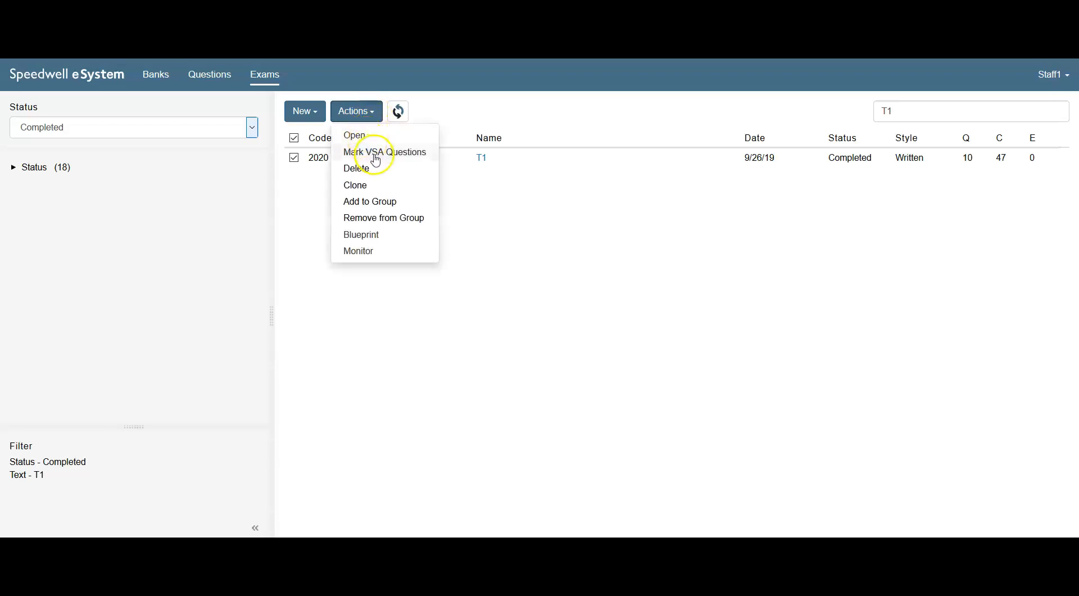
left_click(384, 151)
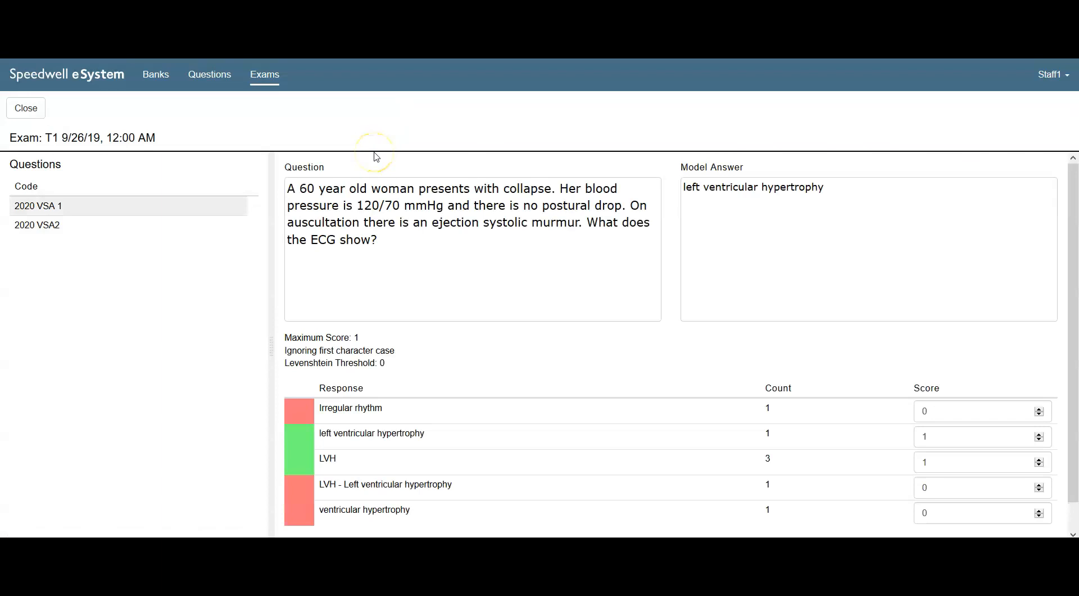
mouse_move(420, 279)
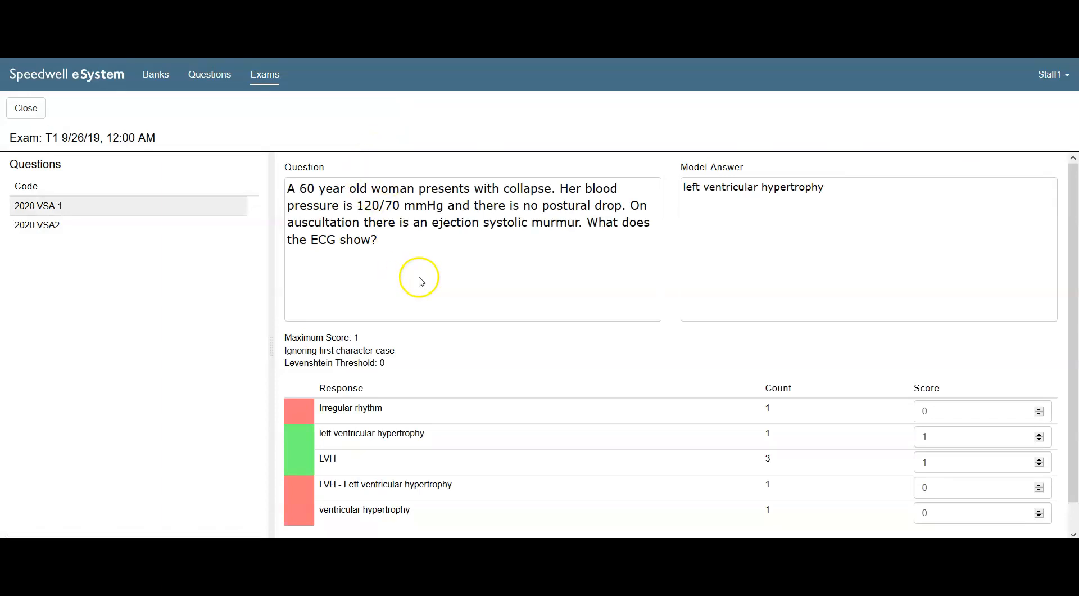
mouse_move(780, 243)
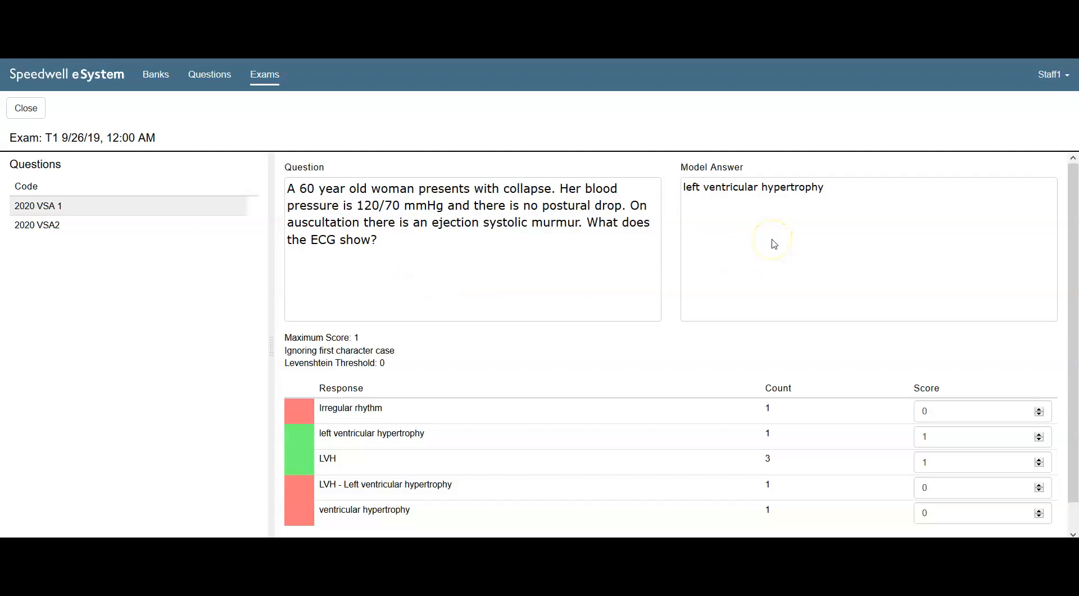
mouse_move(536, 499)
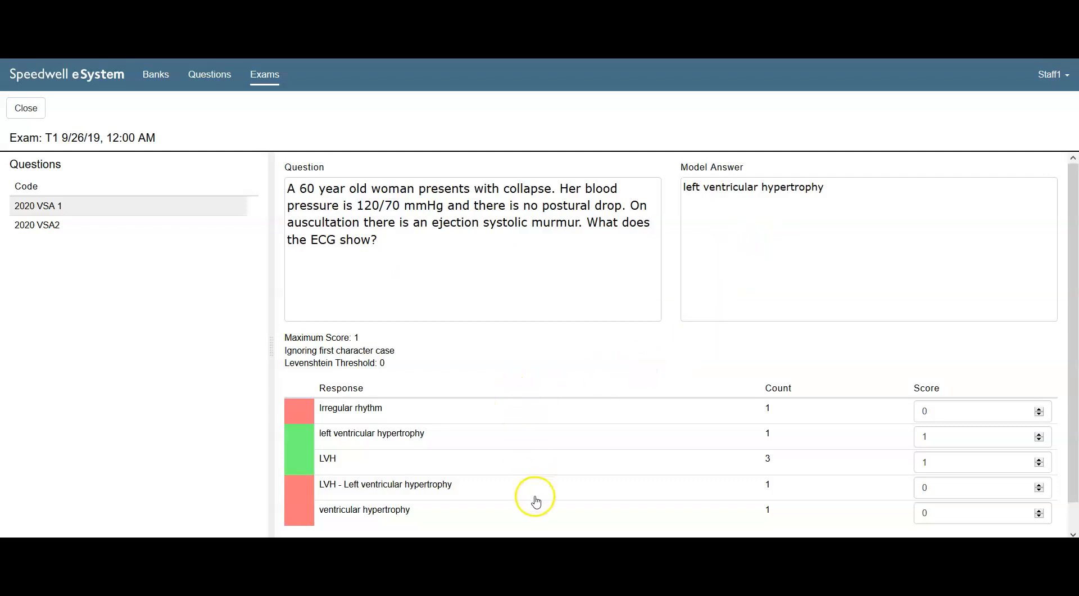
mouse_move(803, 510)
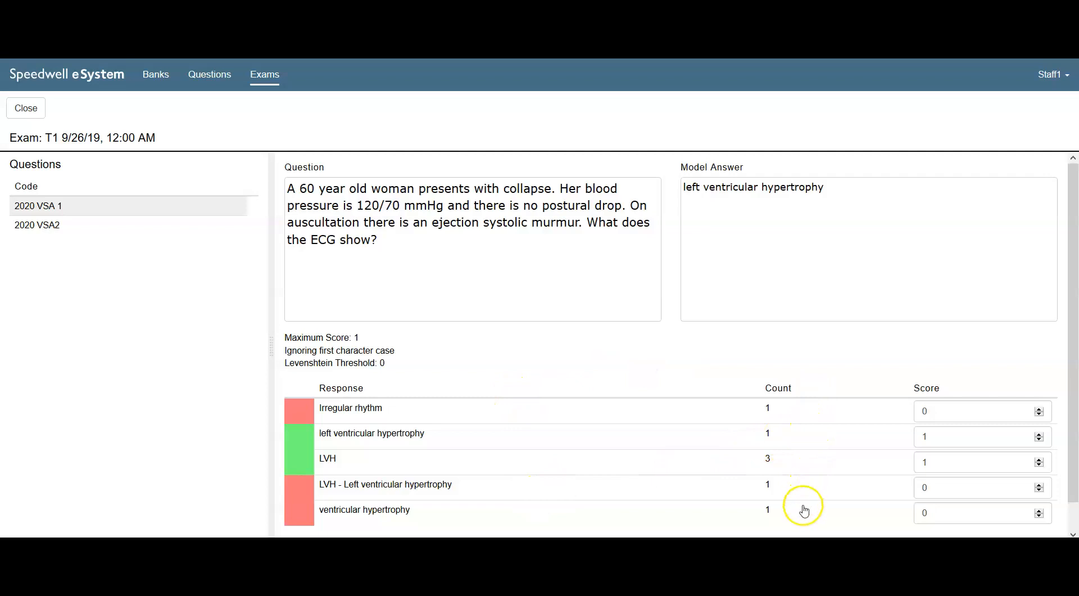
mouse_move(446, 475)
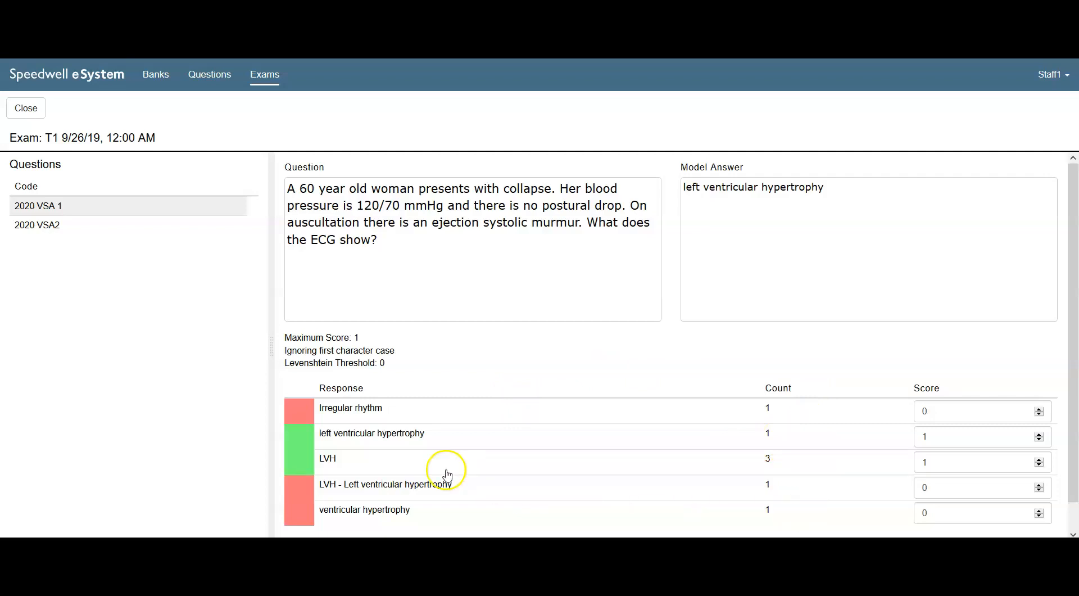
Step: Set the 'LVH - Left ventricular hypertrophy' response score to 1 and close marking
scroll("down", 3)
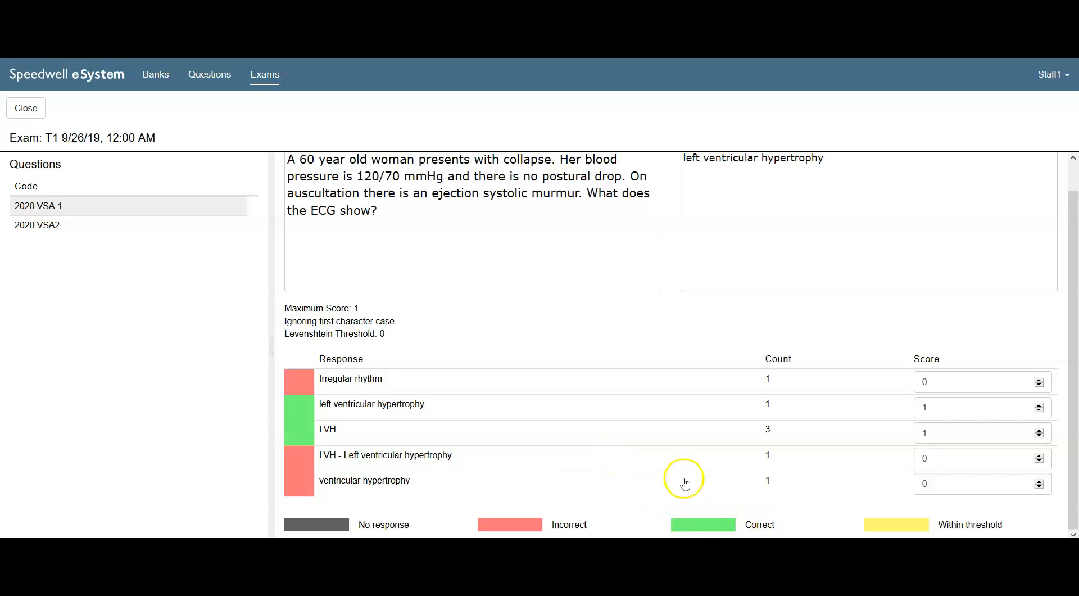
mouse_move(307, 470)
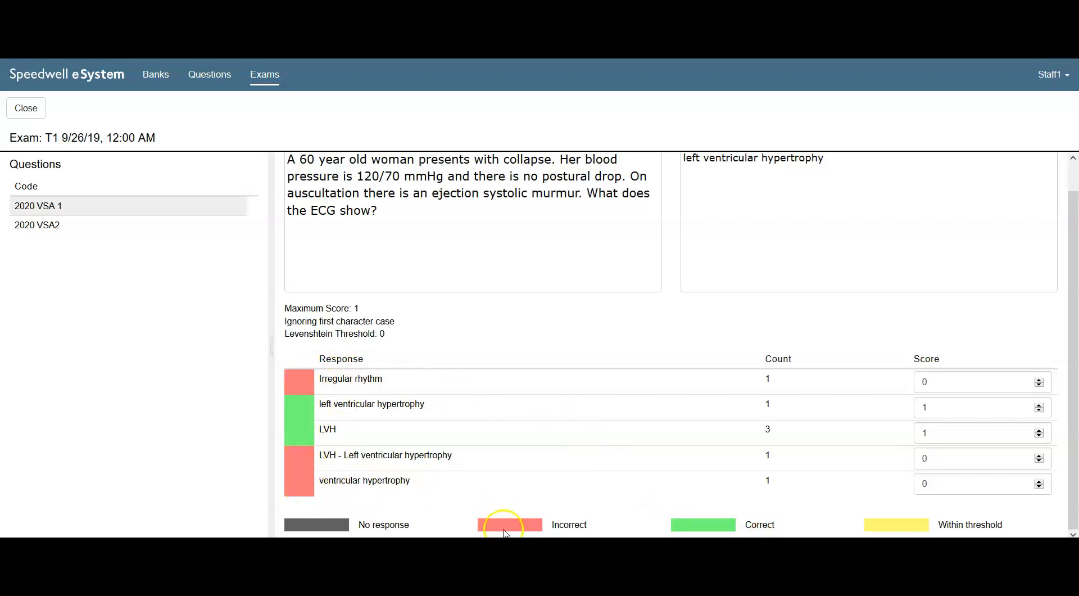
mouse_move(377, 433)
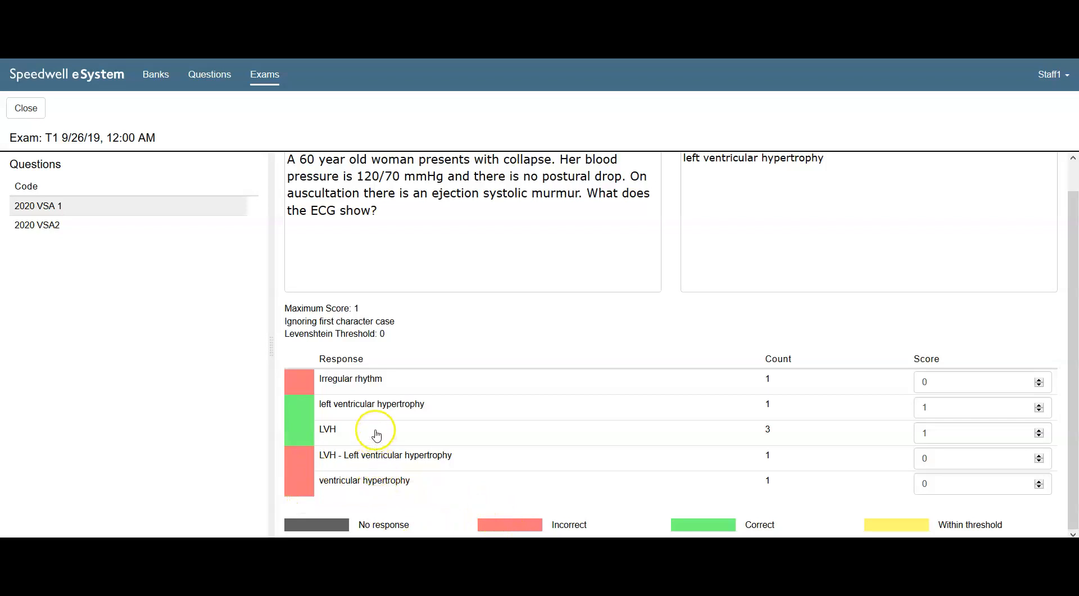
mouse_move(406, 461)
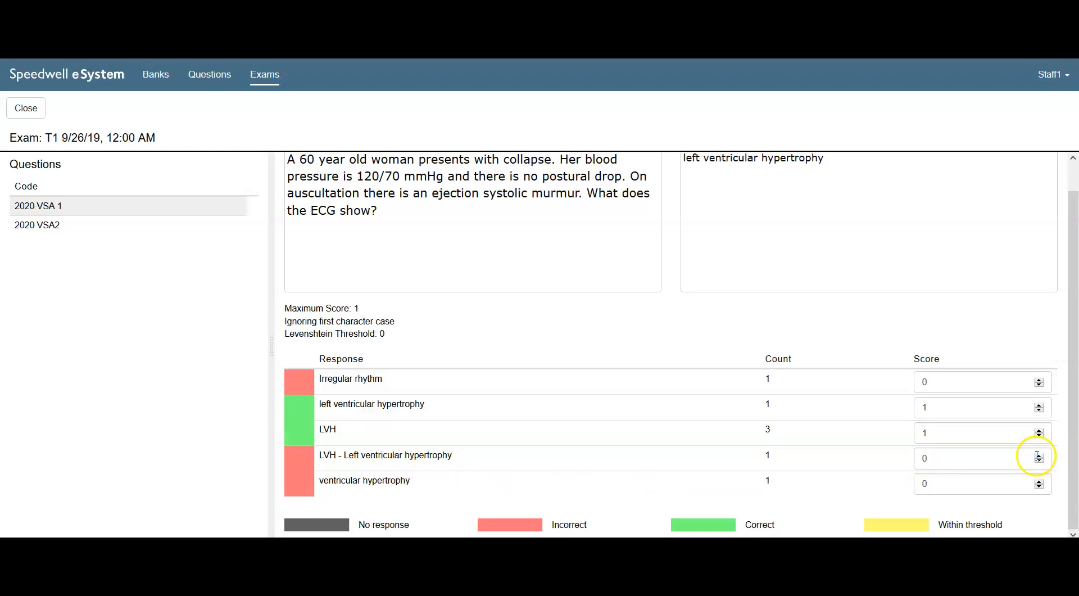
left_click(1038, 455)
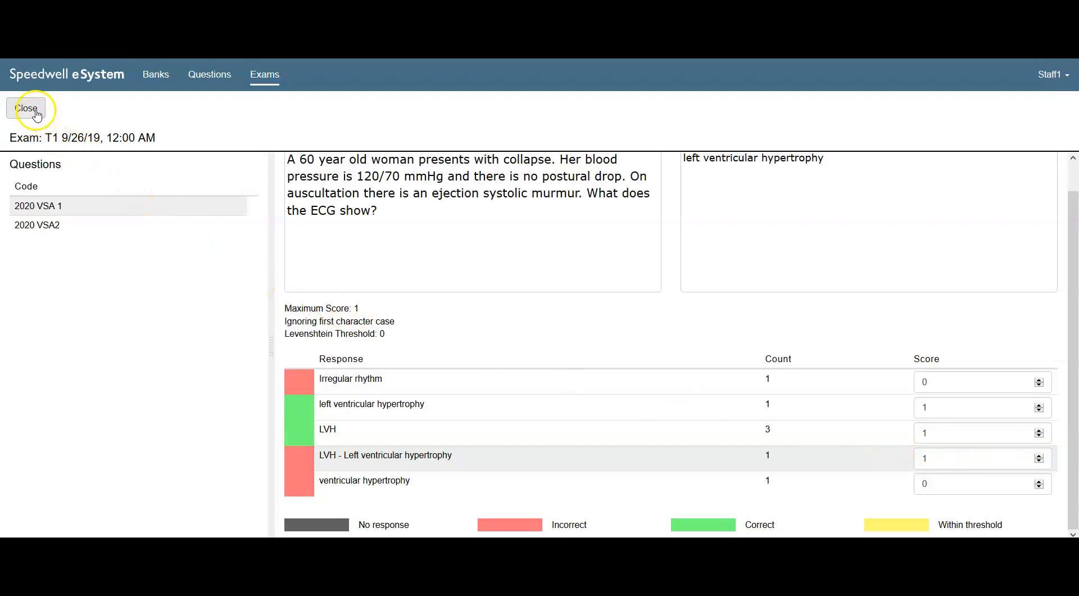
left_click(26, 109)
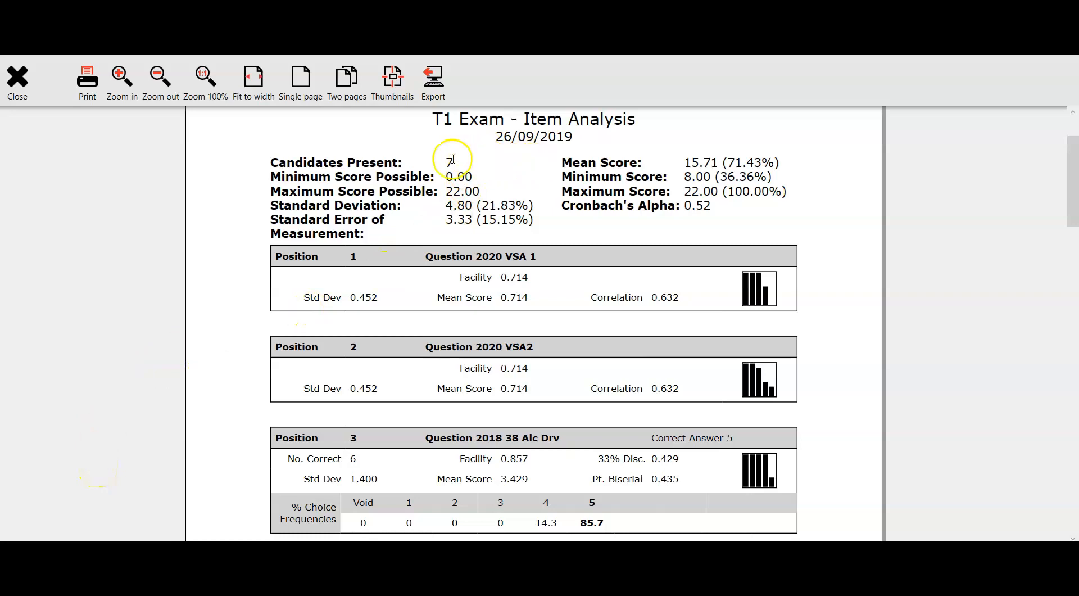
mouse_move(626, 184)
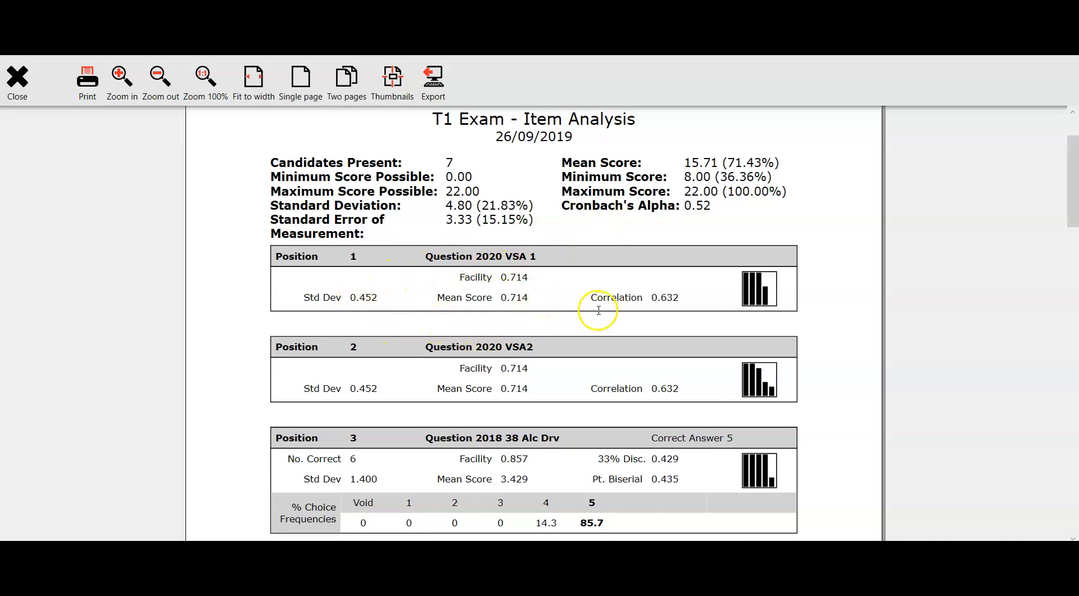
mouse_move(563, 361)
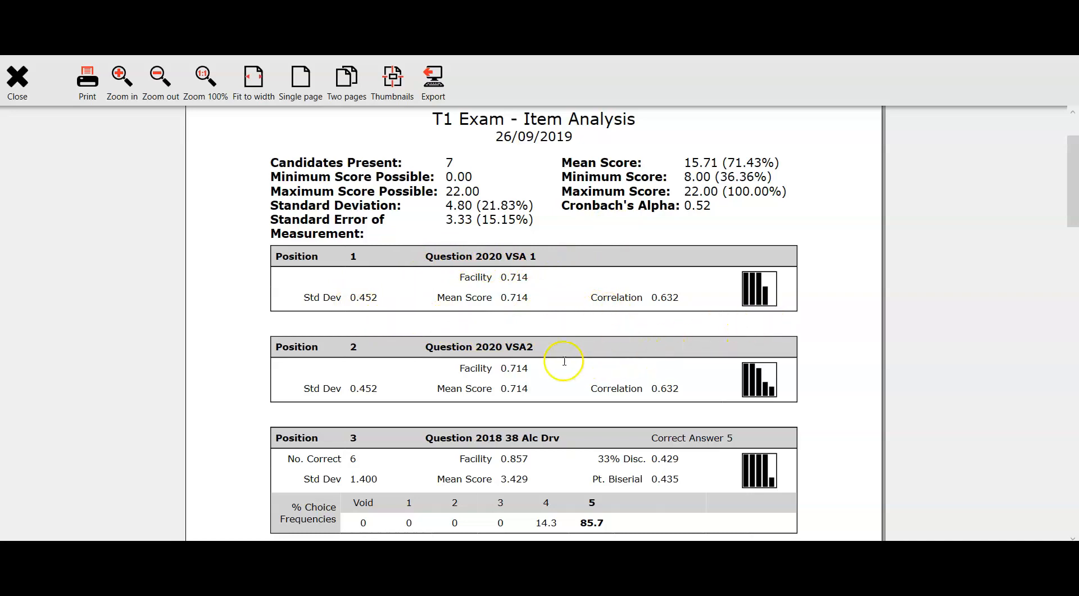
mouse_move(736, 417)
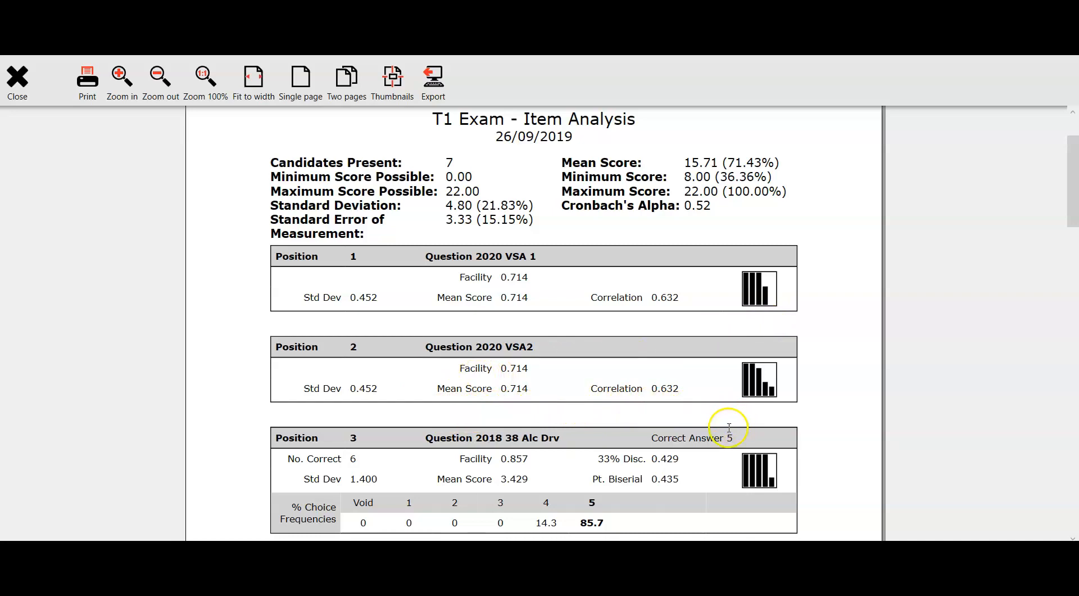
mouse_move(825, 522)
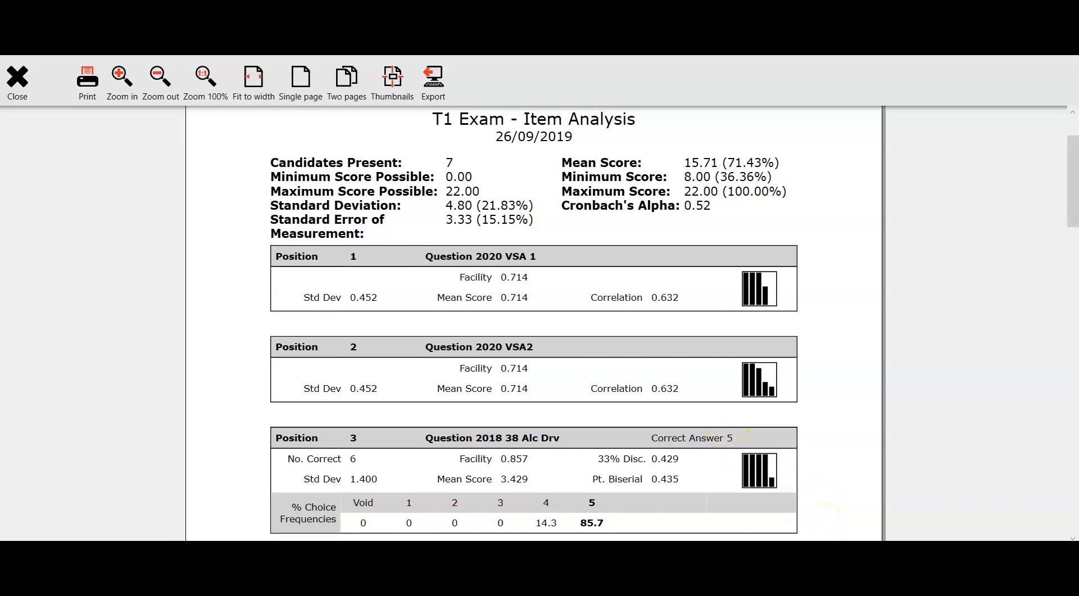
Step: Close the T1 item analysis report showing 7 candidates and a 15.71 mean score
left_click(17, 81)
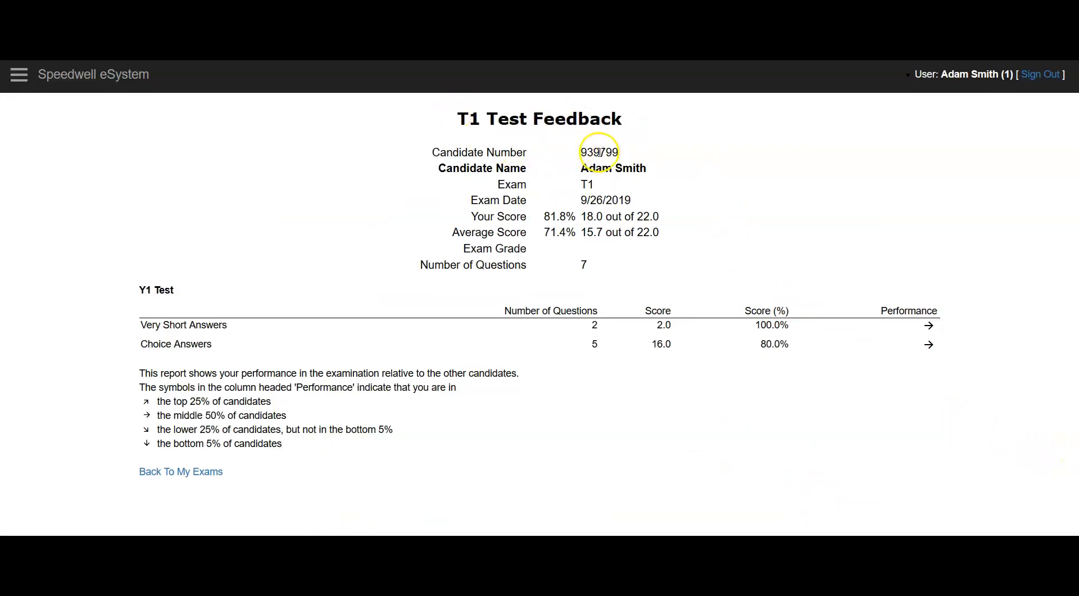
mouse_move(248, 337)
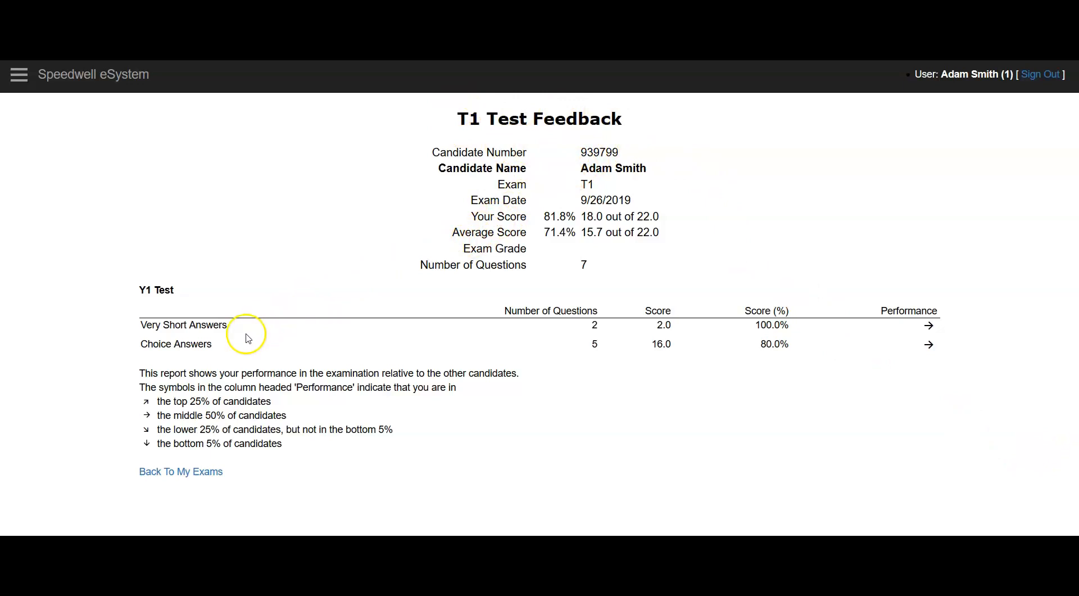
mouse_move(255, 334)
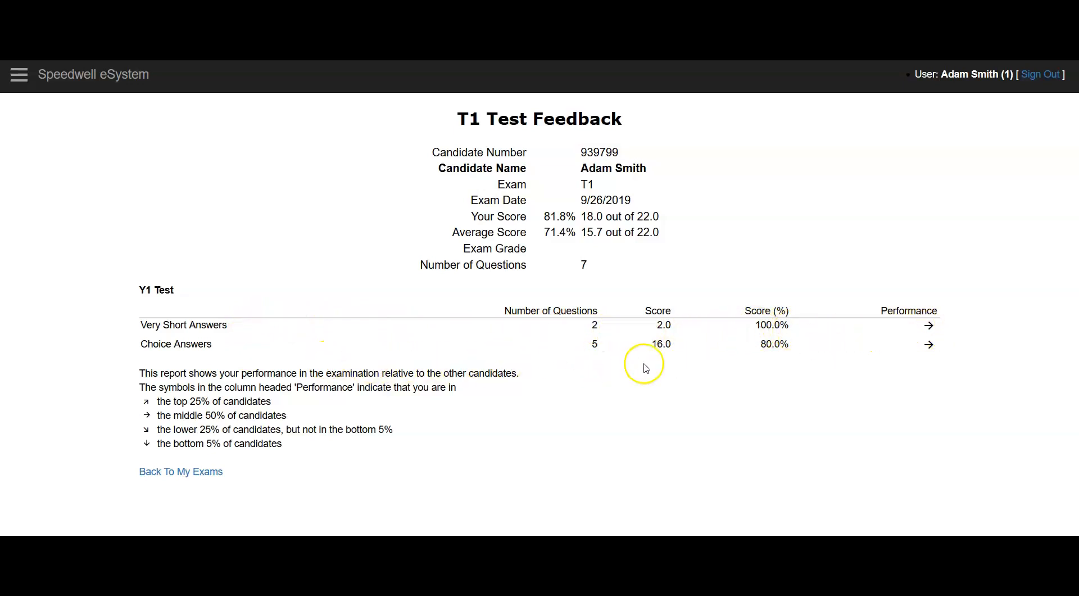
mouse_move(831, 373)
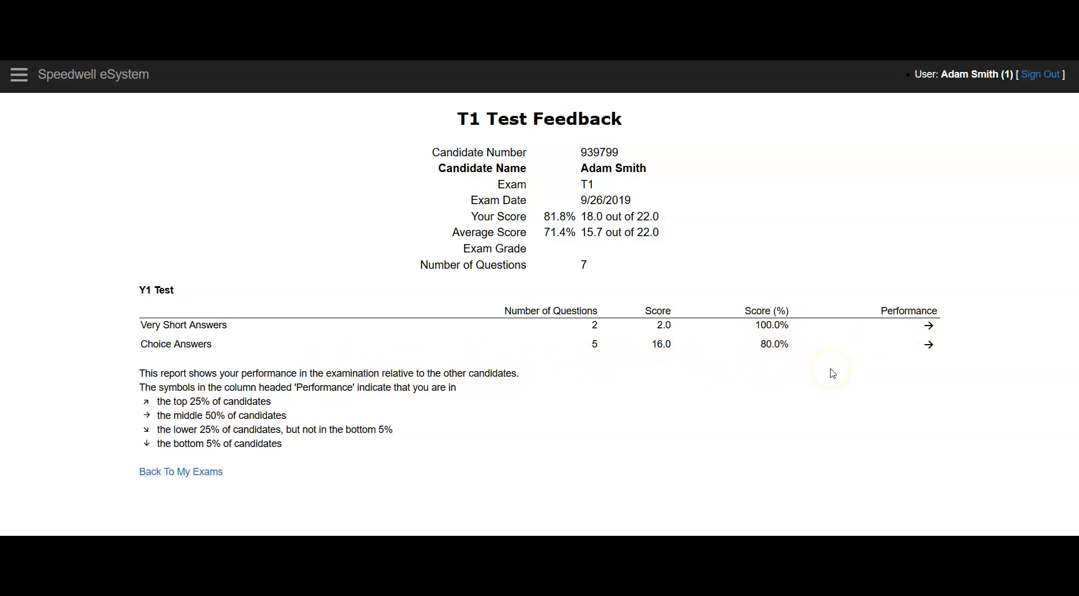